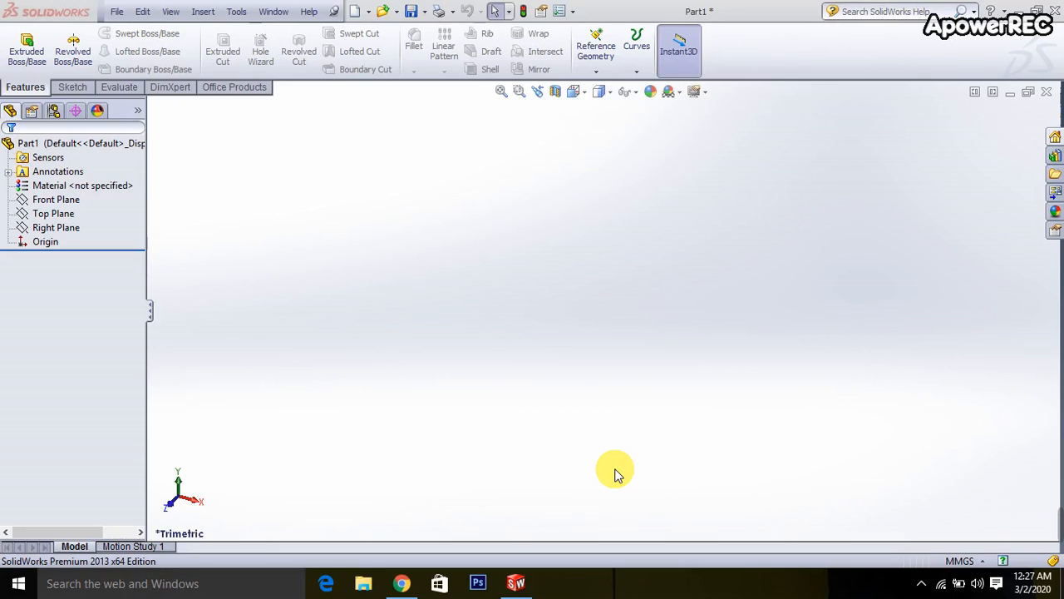
Select the Top Plane and orient the view normal to it for sketching
{"action": "left_click", "coordinate": [50, 226]}
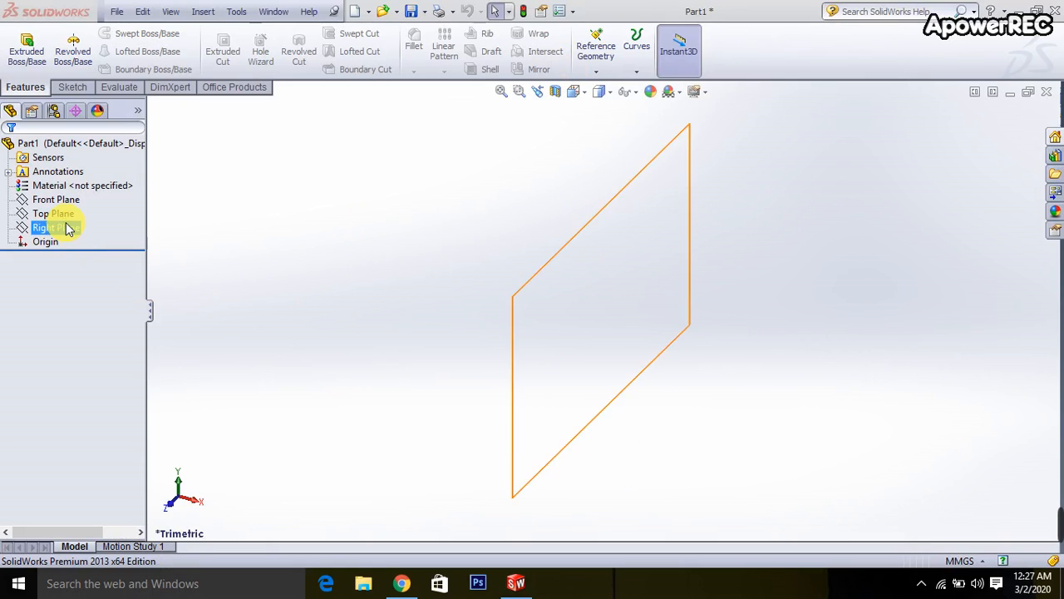
{"action": "left_click", "coordinate": [40, 213]}
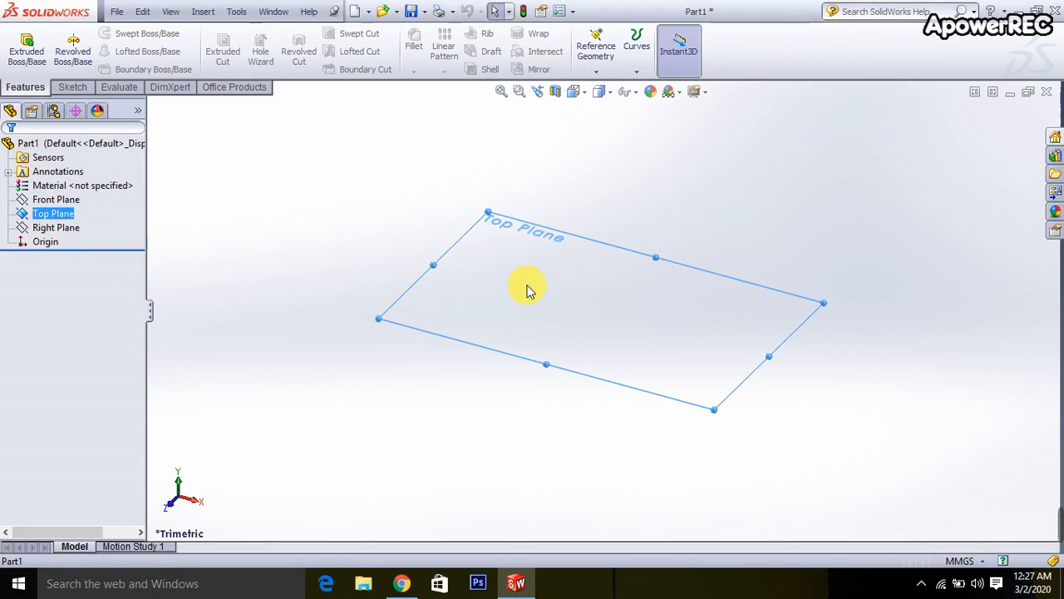
{"action": "left_click", "coordinate": [73, 87]}
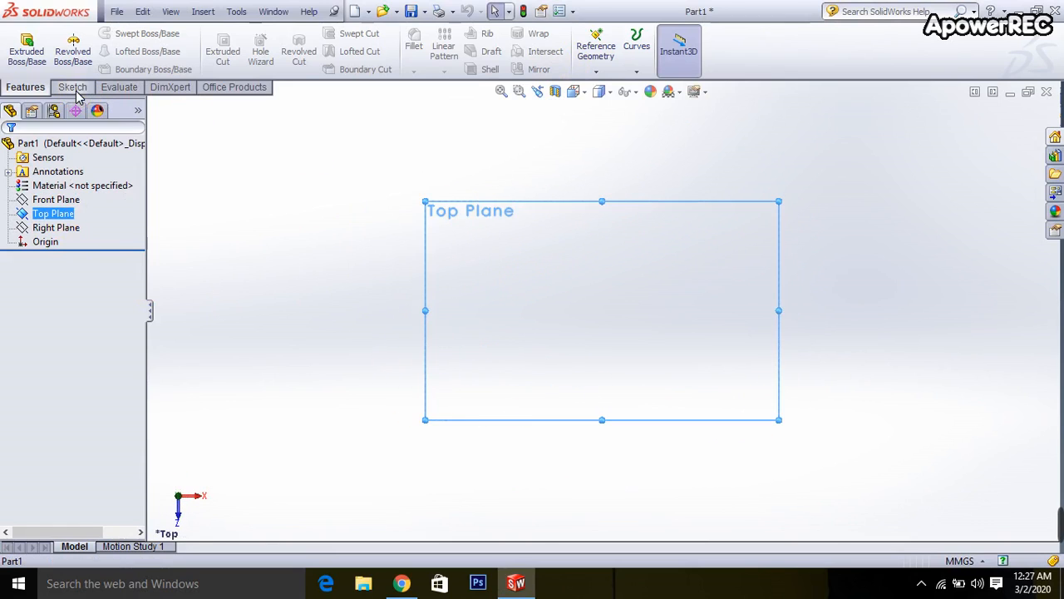
Sketch a center rectangle dimensioned 100 mm by 50 mm and exit the sketch
{"action": "left_click", "coordinate": [74, 87]}
{"action": "type", "text": "50"}
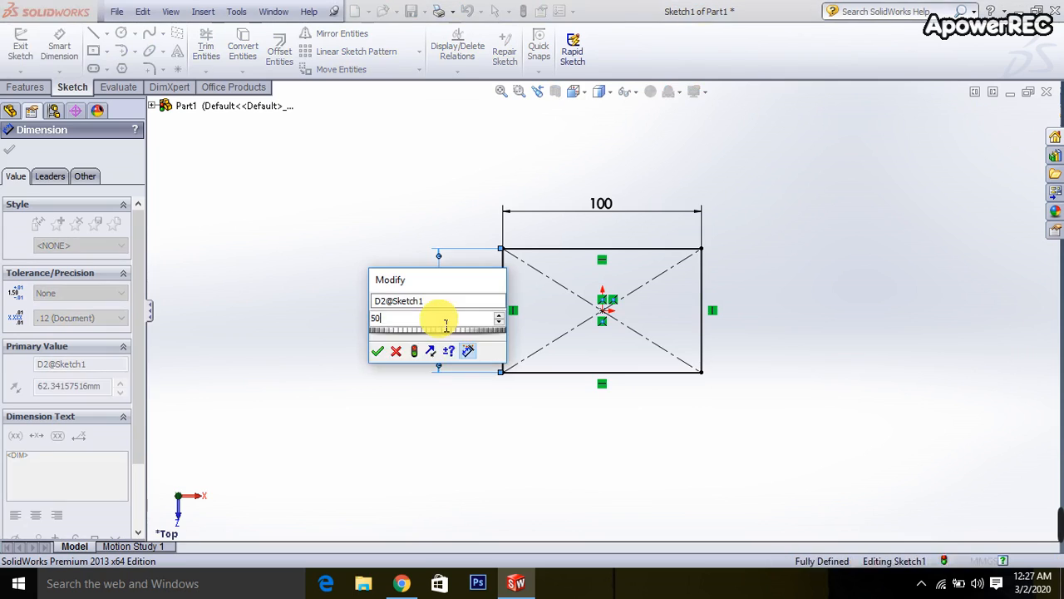
{"action": "left_click", "coordinate": [377, 350]}
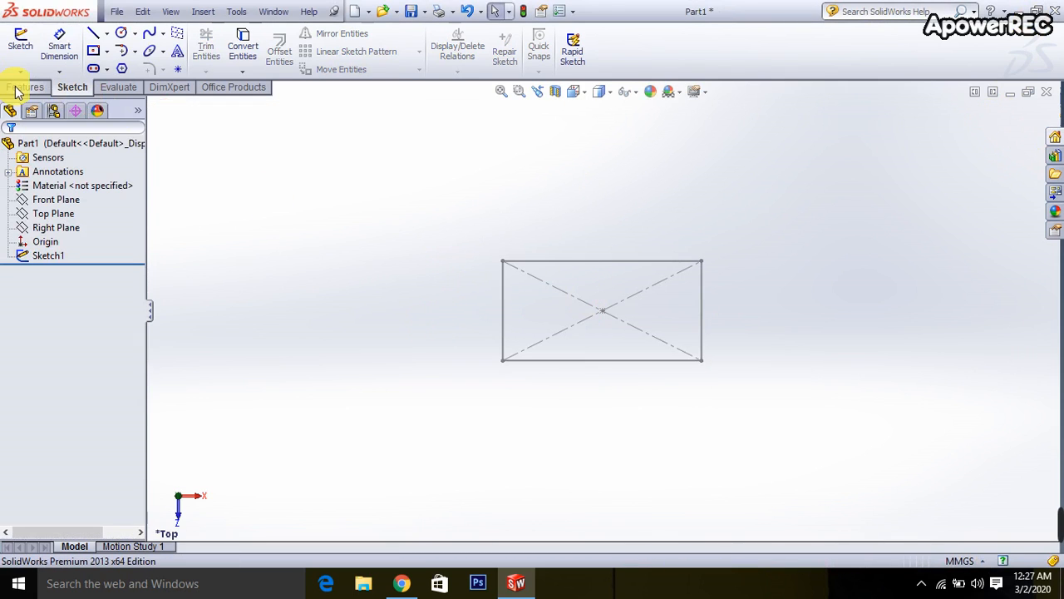
Extrude Sketch1 into a solid block as Boss-Extrude1
{"action": "left_click", "coordinate": [30, 87]}
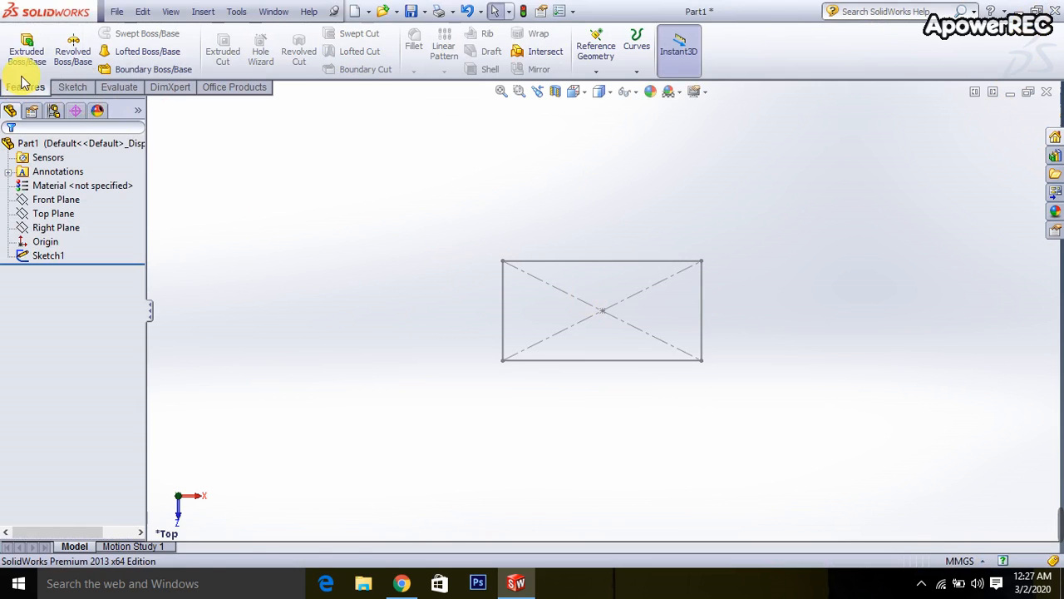
{"action": "left_click", "coordinate": [26, 49]}
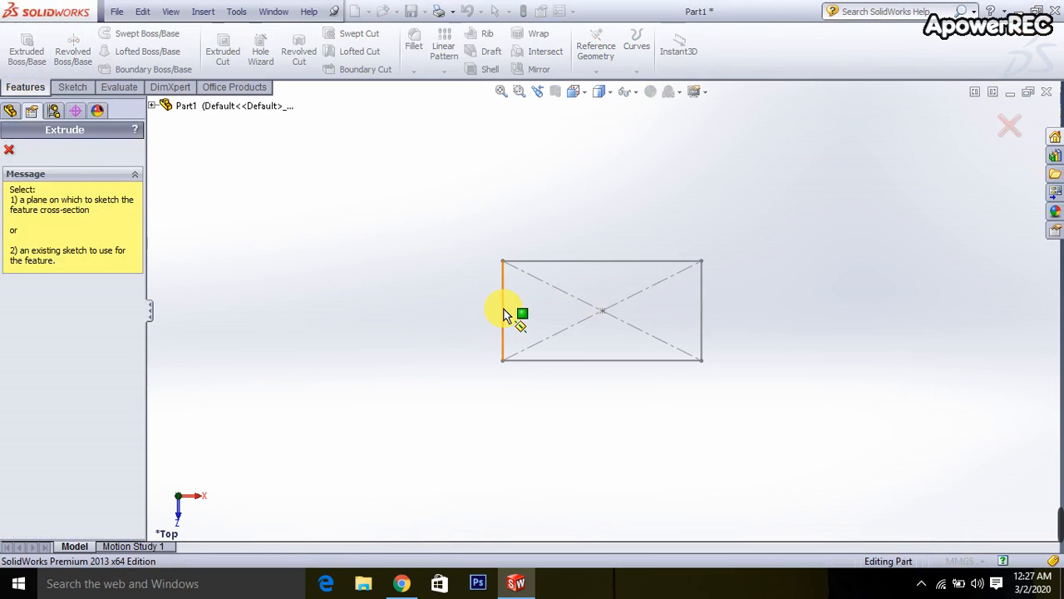
{"action": "left_click", "coordinate": [505, 313]}
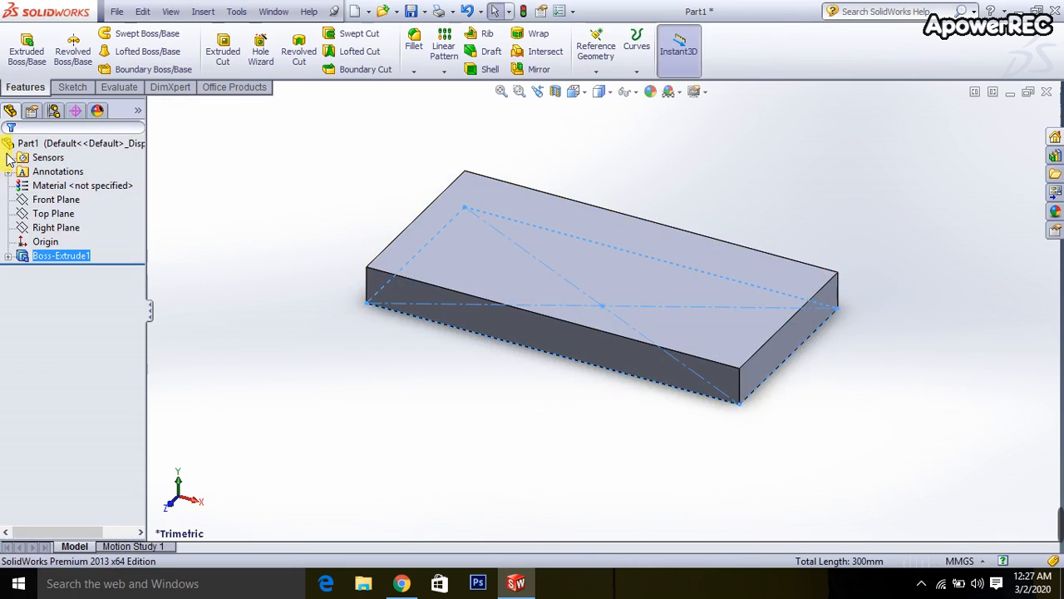
{"action": "left_click", "coordinate": [47, 241]}
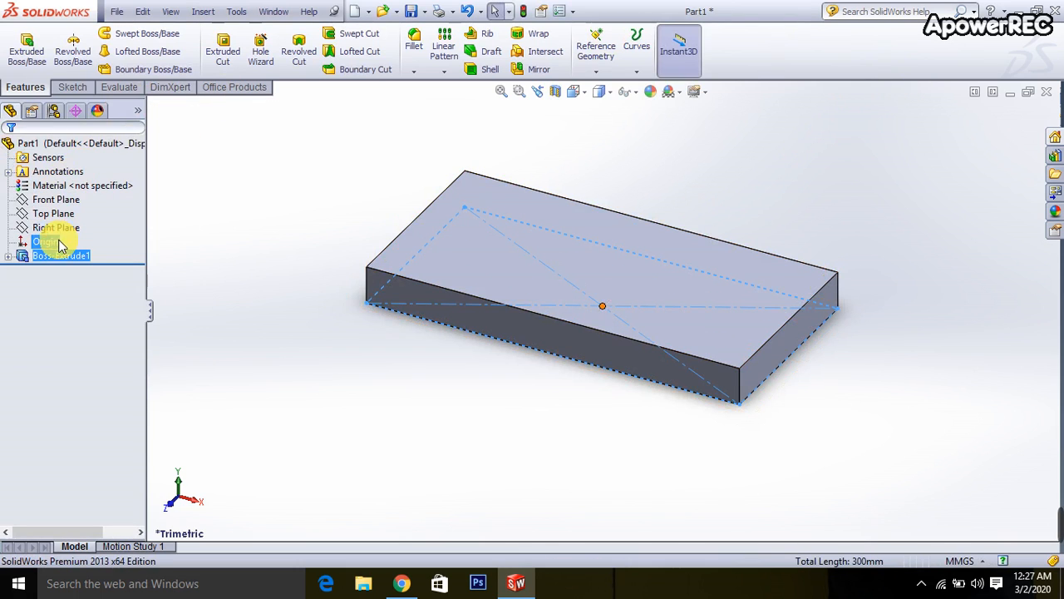
Create Plane1 offset from the Top Plane and view it face-on
{"action": "left_click", "coordinate": [53, 213]}
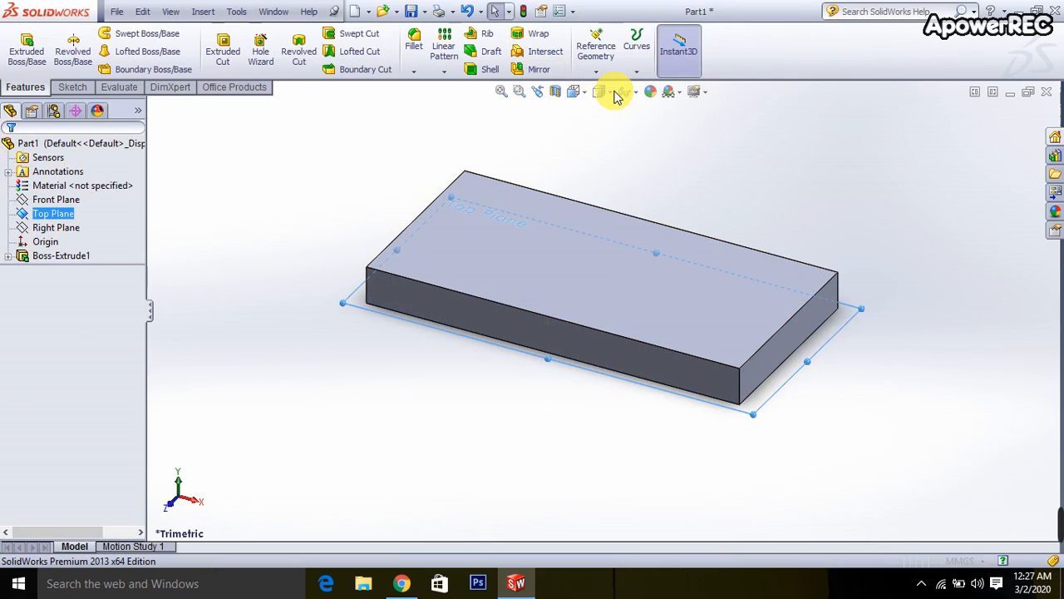
{"action": "left_click", "coordinate": [595, 41]}
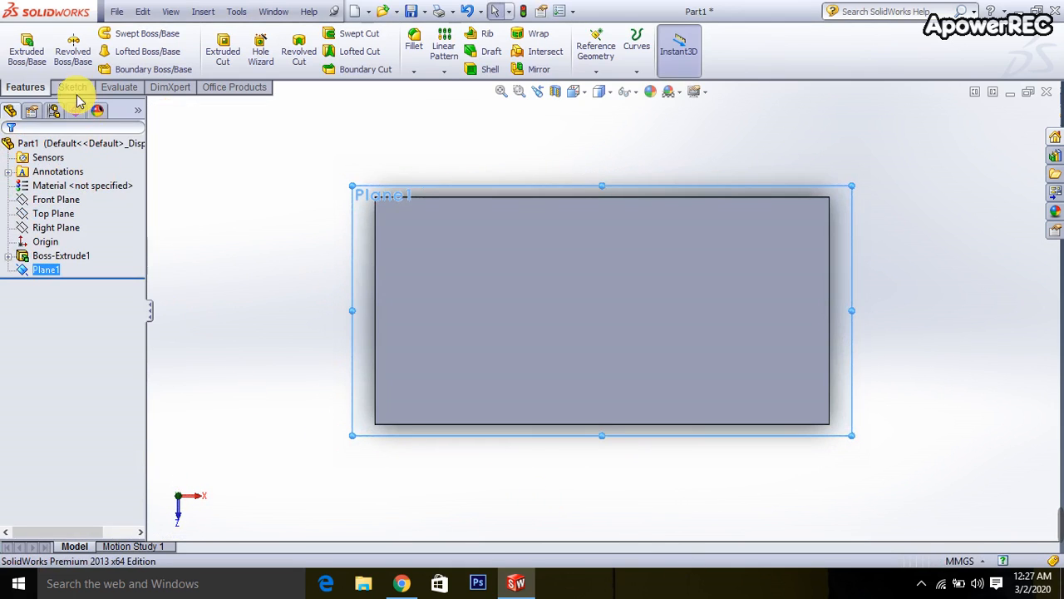
Sketch a small dimensioned center rectangle on Plane1 as Sketch2 and exit the sketch
{"action": "left_click", "coordinate": [73, 86]}
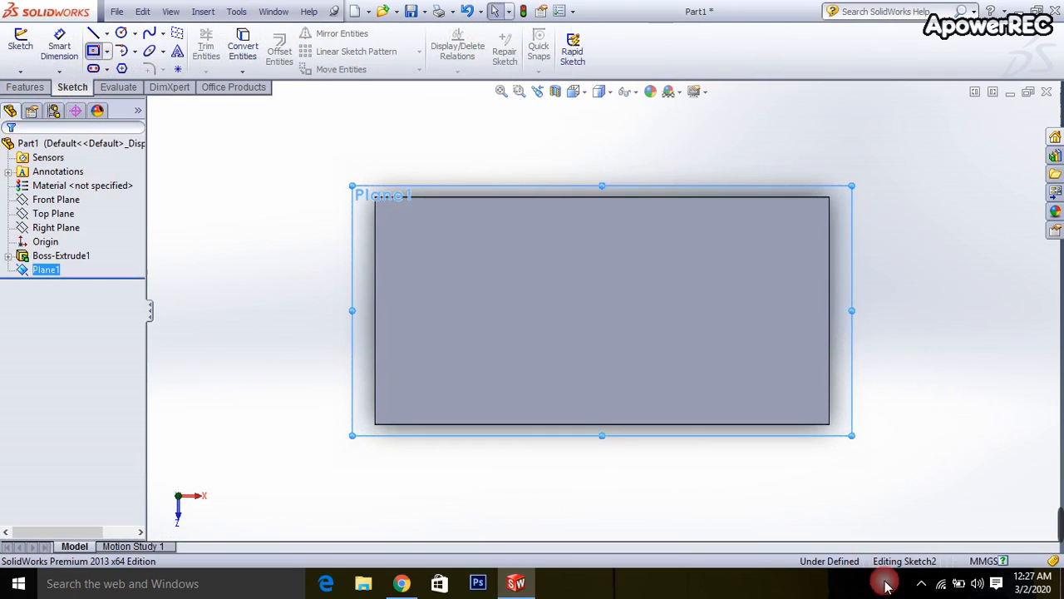
{"action": "left_click", "coordinate": [97, 44]}
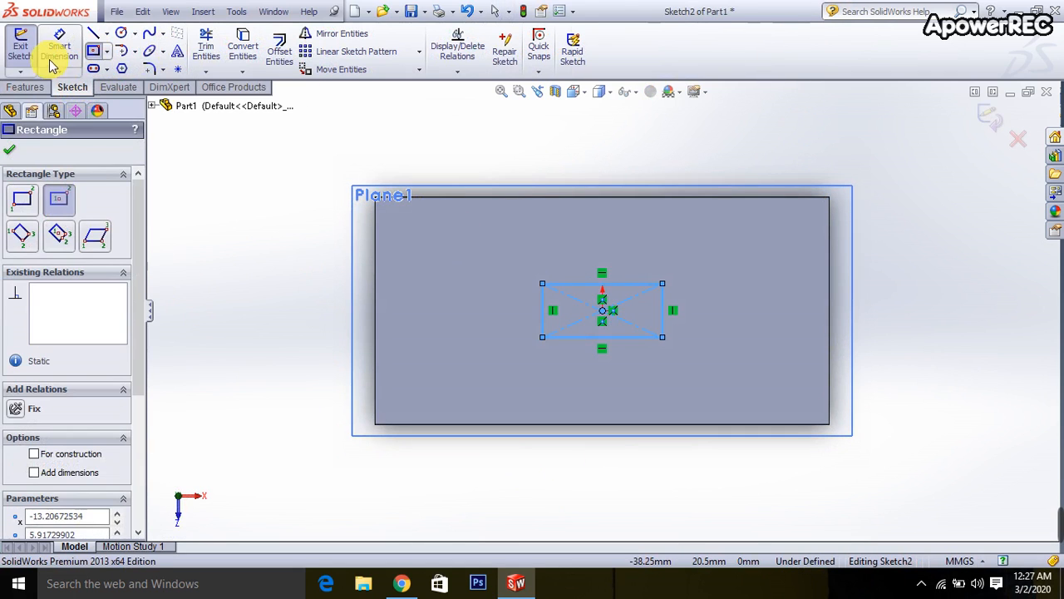
{"action": "left_click", "coordinate": [602, 223]}
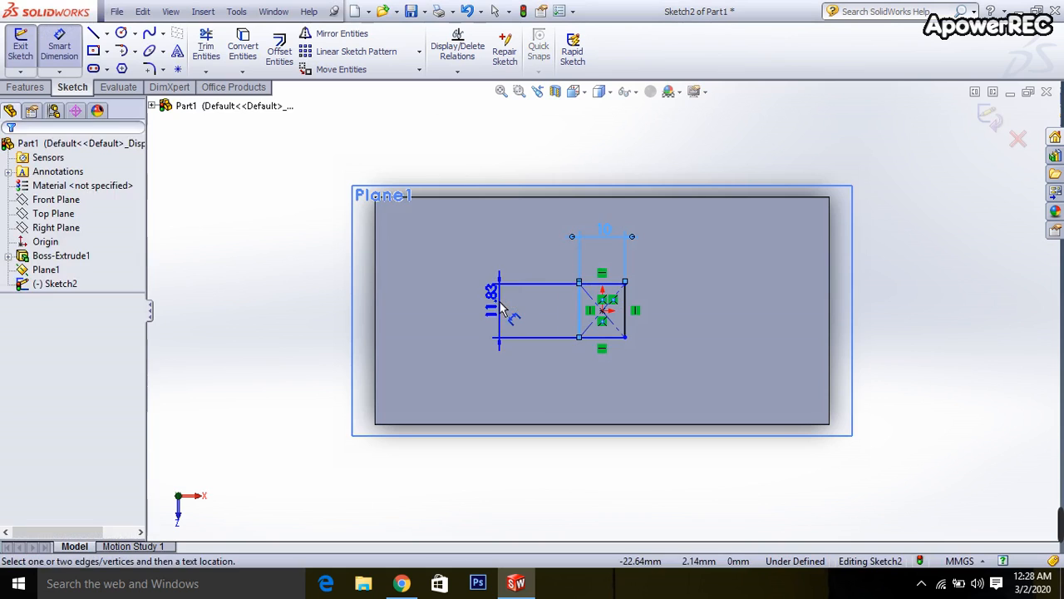
{"action": "left_click", "coordinate": [602, 253]}
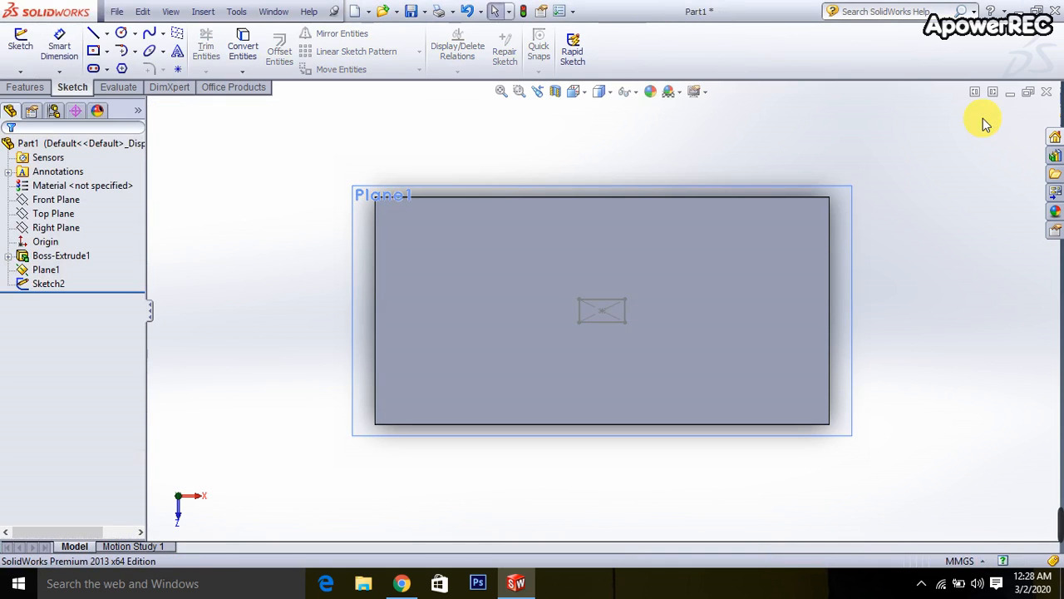
{"action": "left_click", "coordinate": [25, 87]}
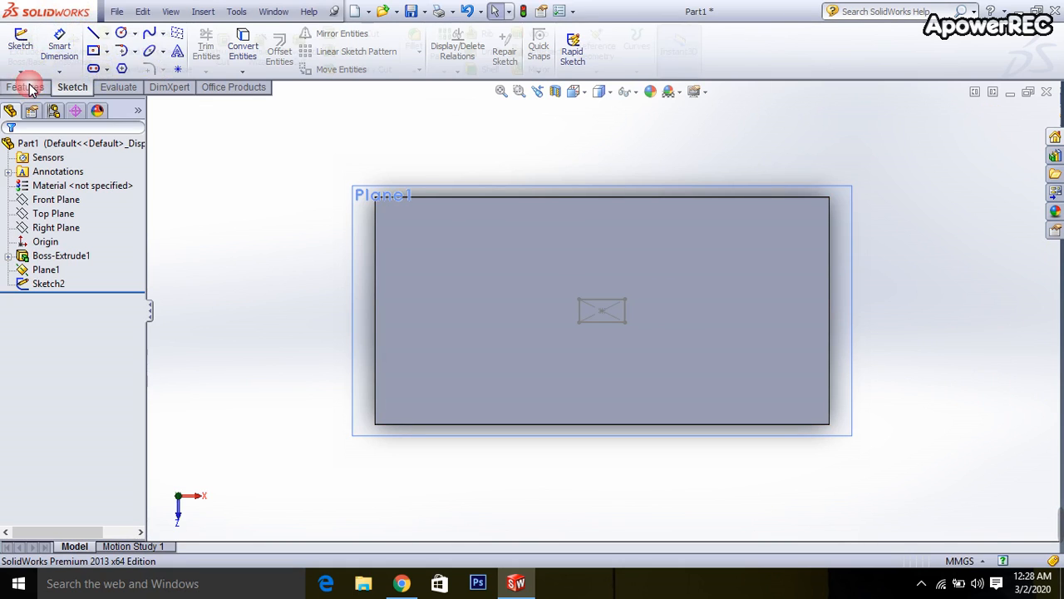
Extrude Sketch2 by 1.00 mm into a thin raised pad, Boss-Extrude2
{"action": "left_click", "coordinate": [25, 86]}
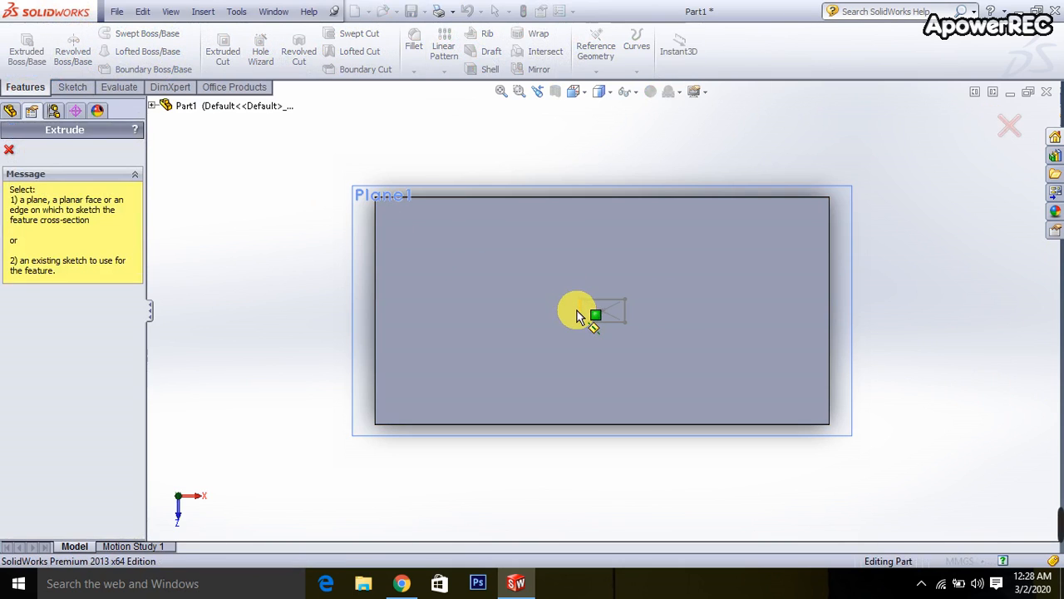
{"action": "left_click", "coordinate": [595, 314]}
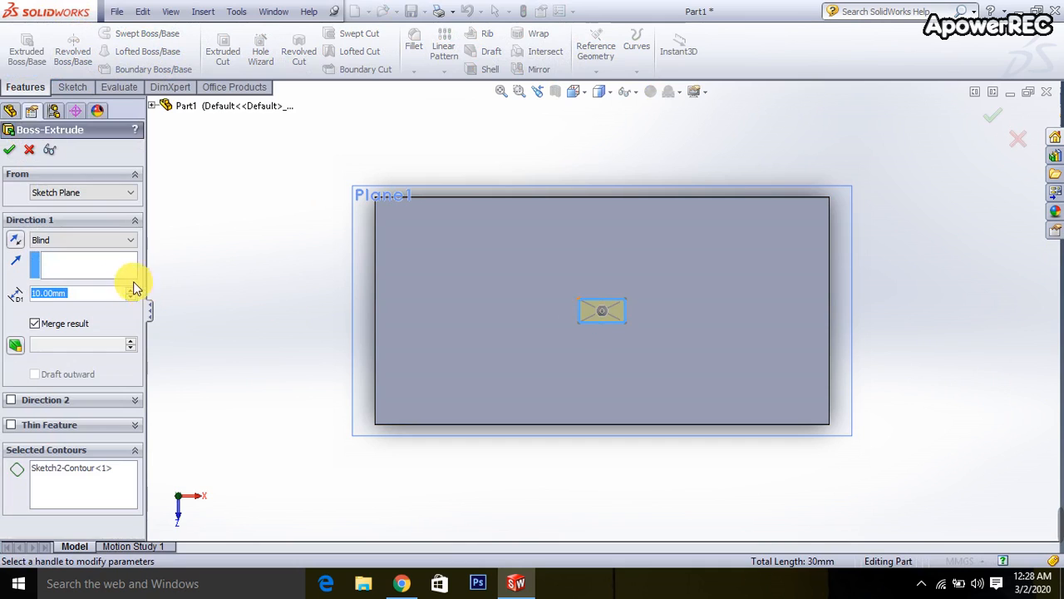
{"action": "type", "text": "1.00mm"}
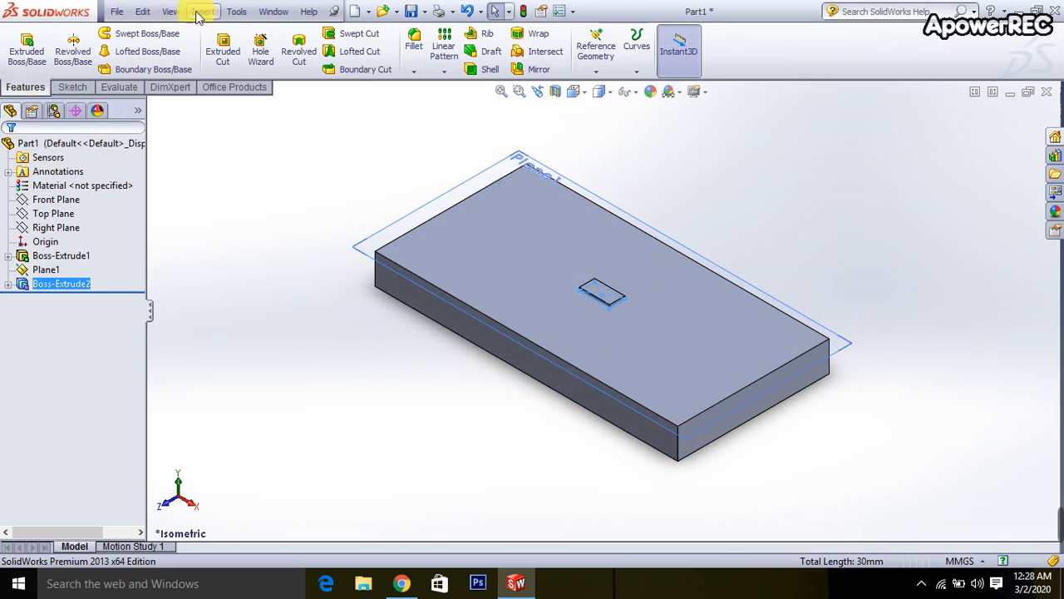
Add a Dome feature on the raised pad's top face
{"action": "left_click", "coordinate": [202, 10]}
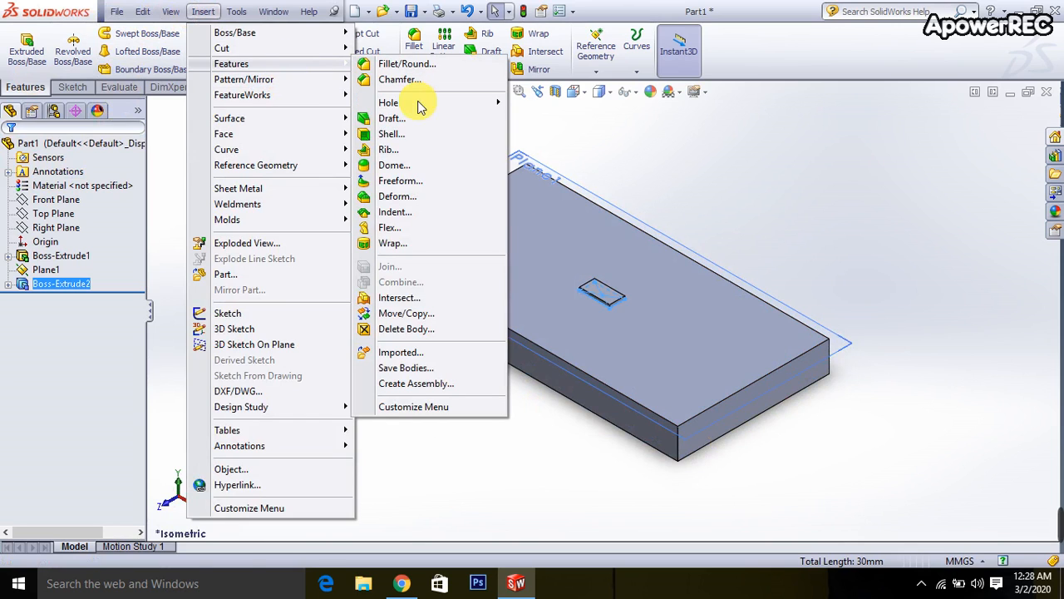
{"action": "left_click", "coordinate": [394, 165]}
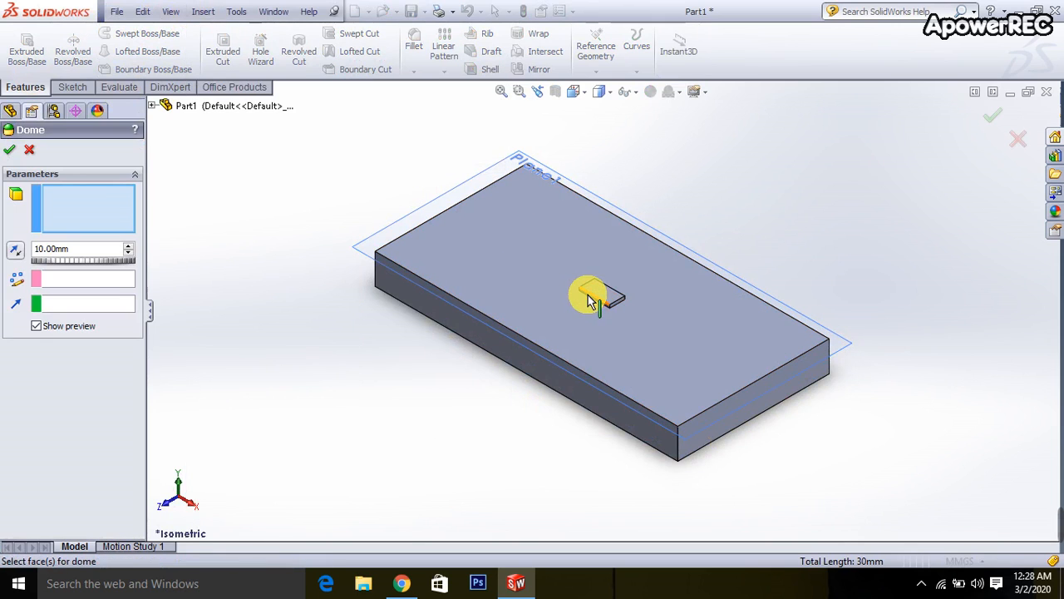
{"action": "left_click", "coordinate": [595, 296]}
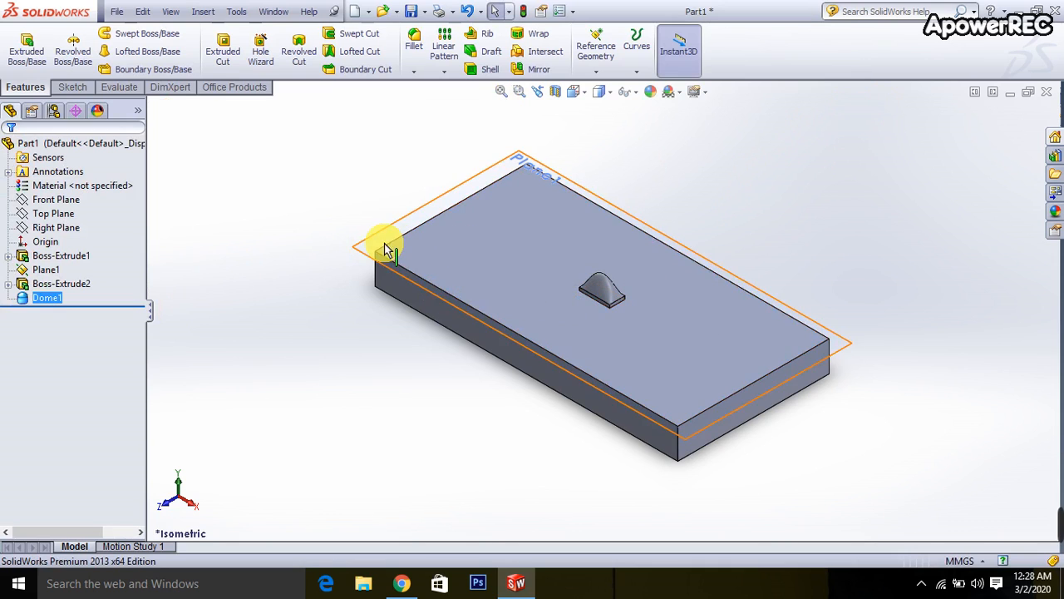
{"action": "mouse_move", "coordinate": [499, 252]}
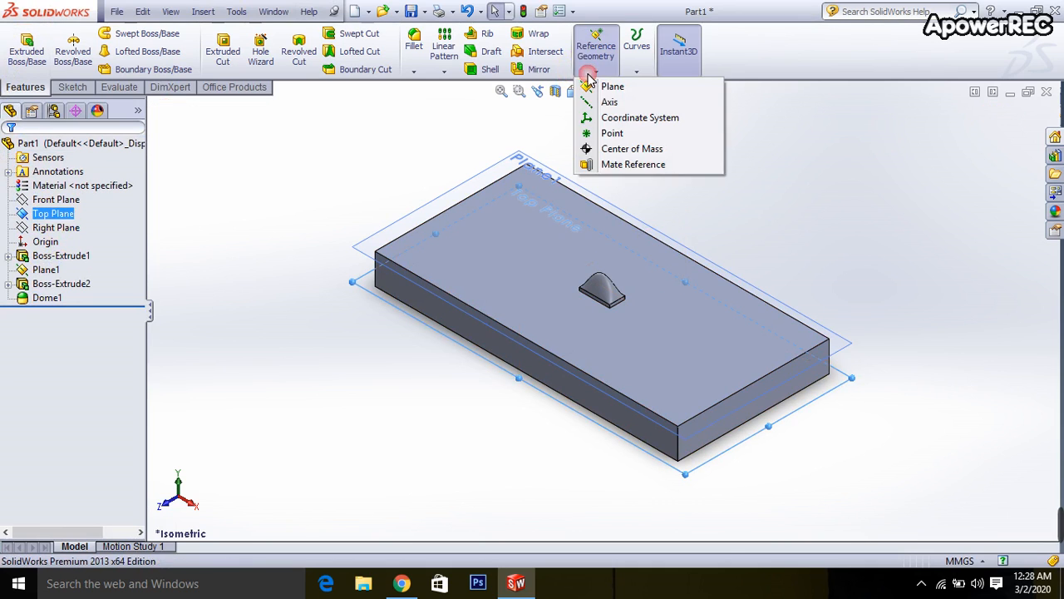
Create Plane2, sketch a small circle on it and extrude it as Boss-Extrude3
{"action": "left_click", "coordinate": [612, 87]}
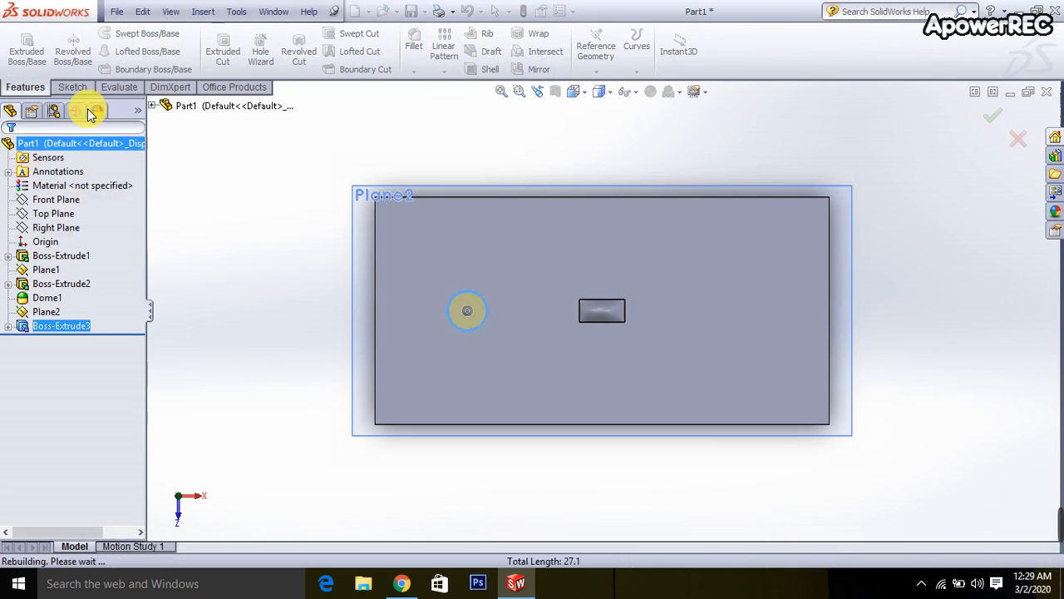
Add a 5.00 mm Dome on the circular boss's top face
{"action": "left_click", "coordinate": [202, 10]}
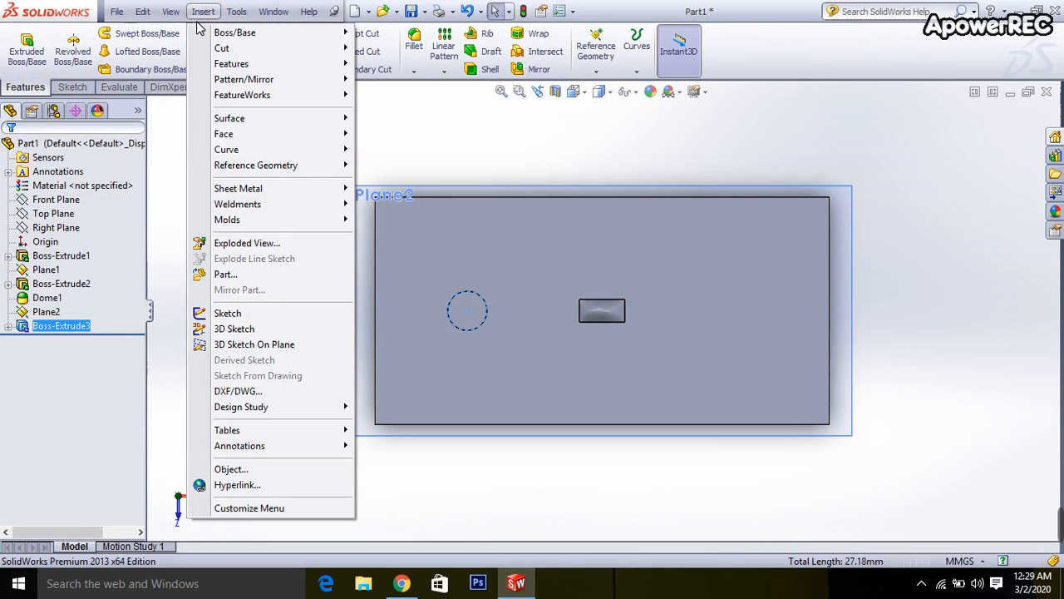
{"action": "mouse_move", "coordinate": [231, 63]}
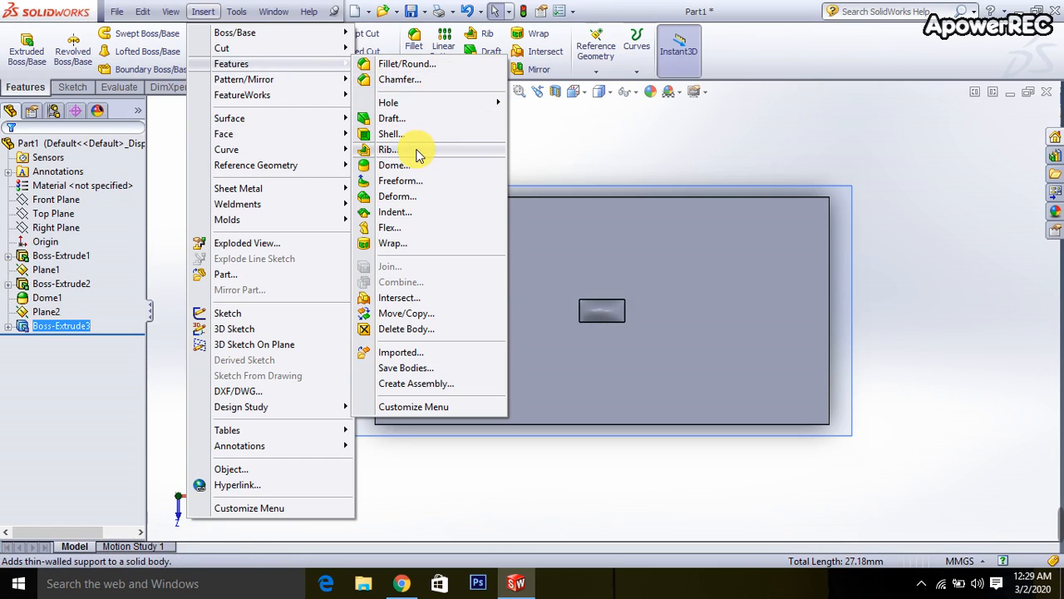
{"action": "left_click", "coordinate": [394, 165]}
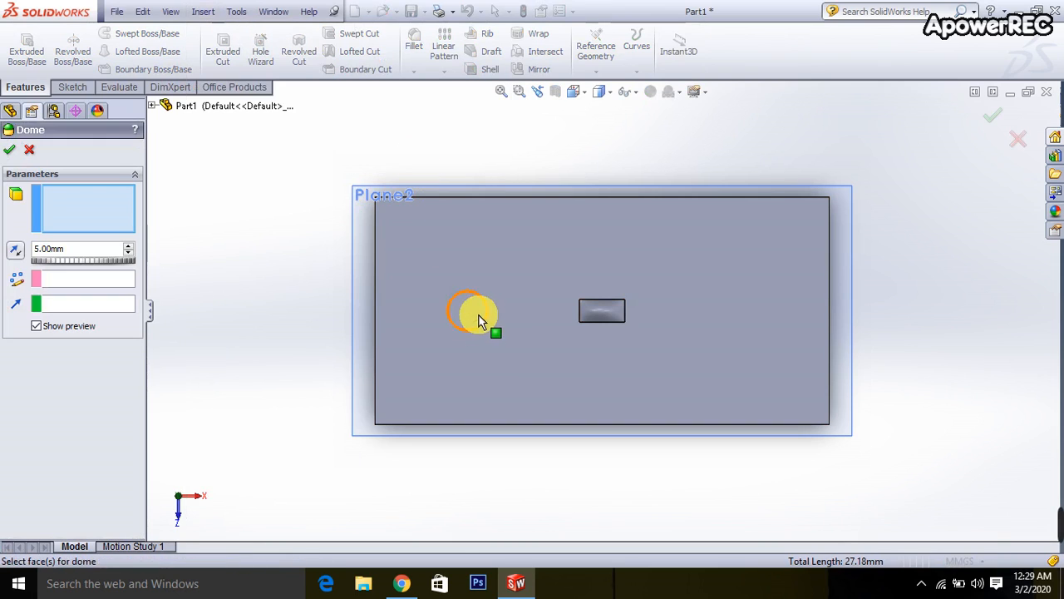
{"action": "left_click", "coordinate": [472, 313]}
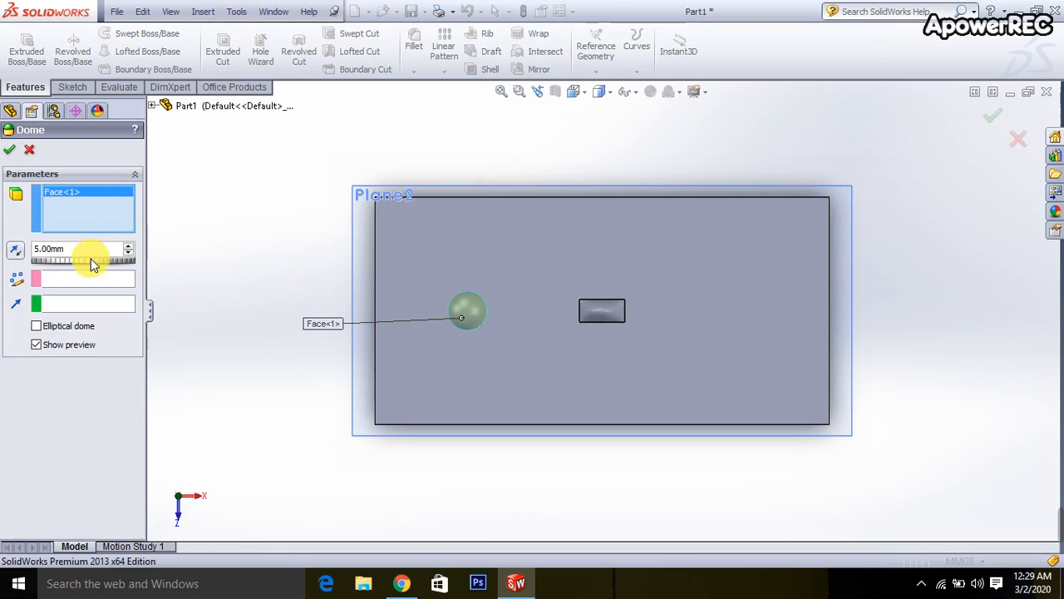